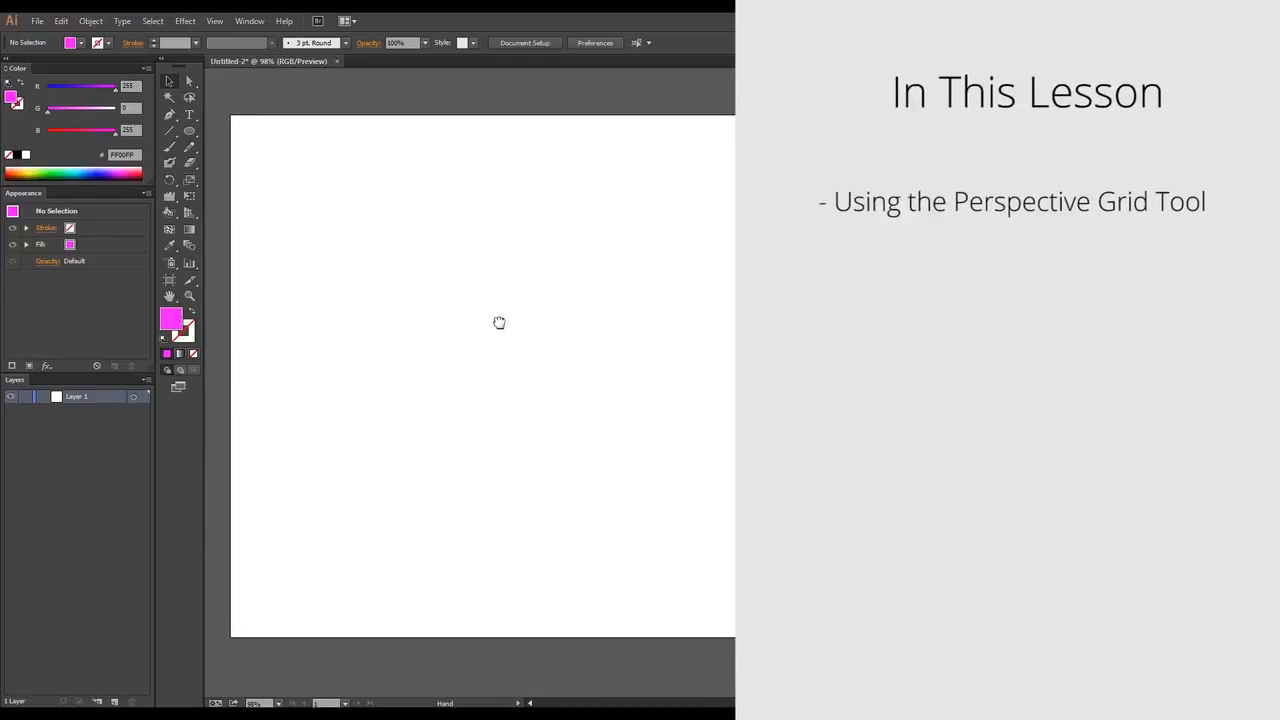
mouse_move(189, 213)
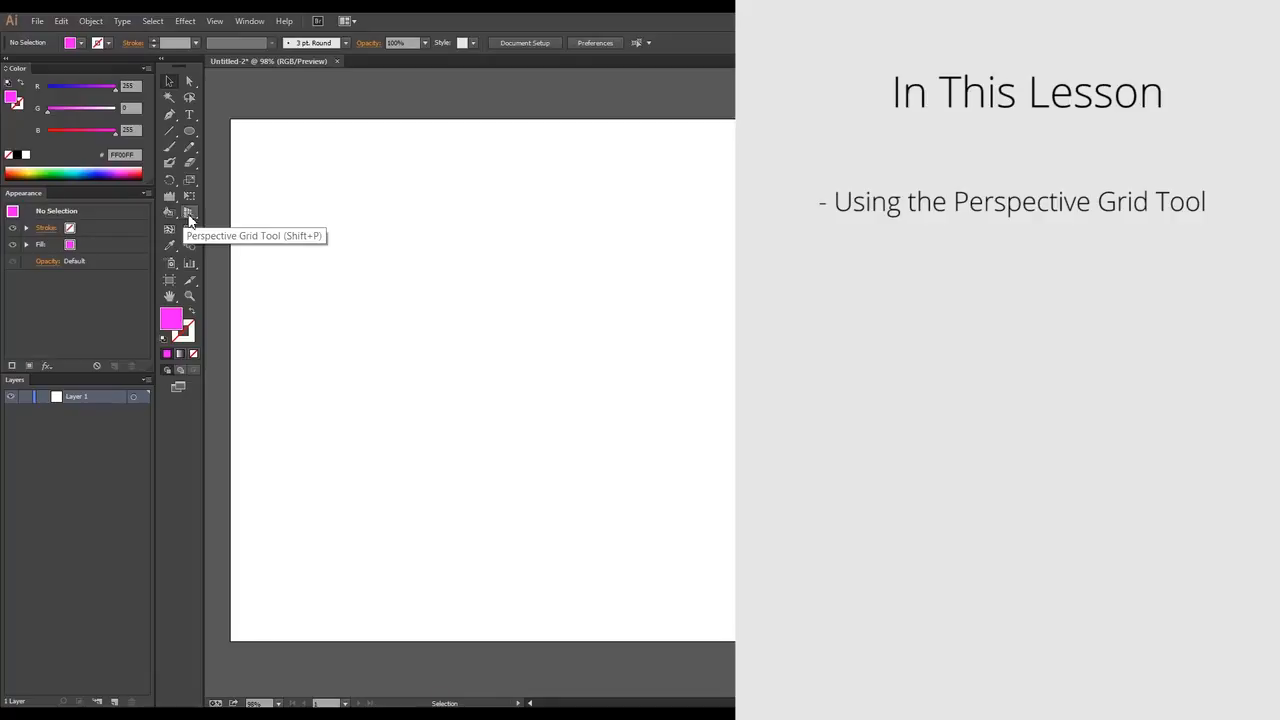
Show the perspective grid, lower its ground level, raise the planes, and meet both walls at centre.
left_click(190, 212)
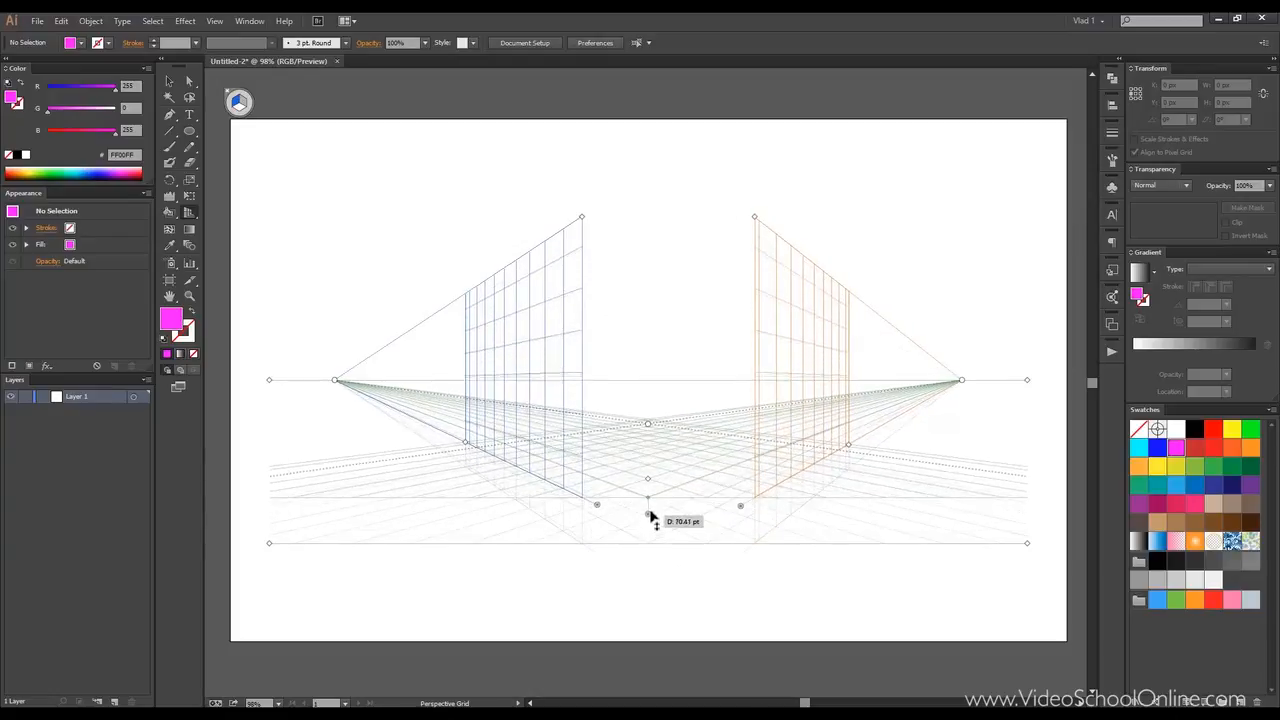
left_click_drag(648, 500, 648, 481)
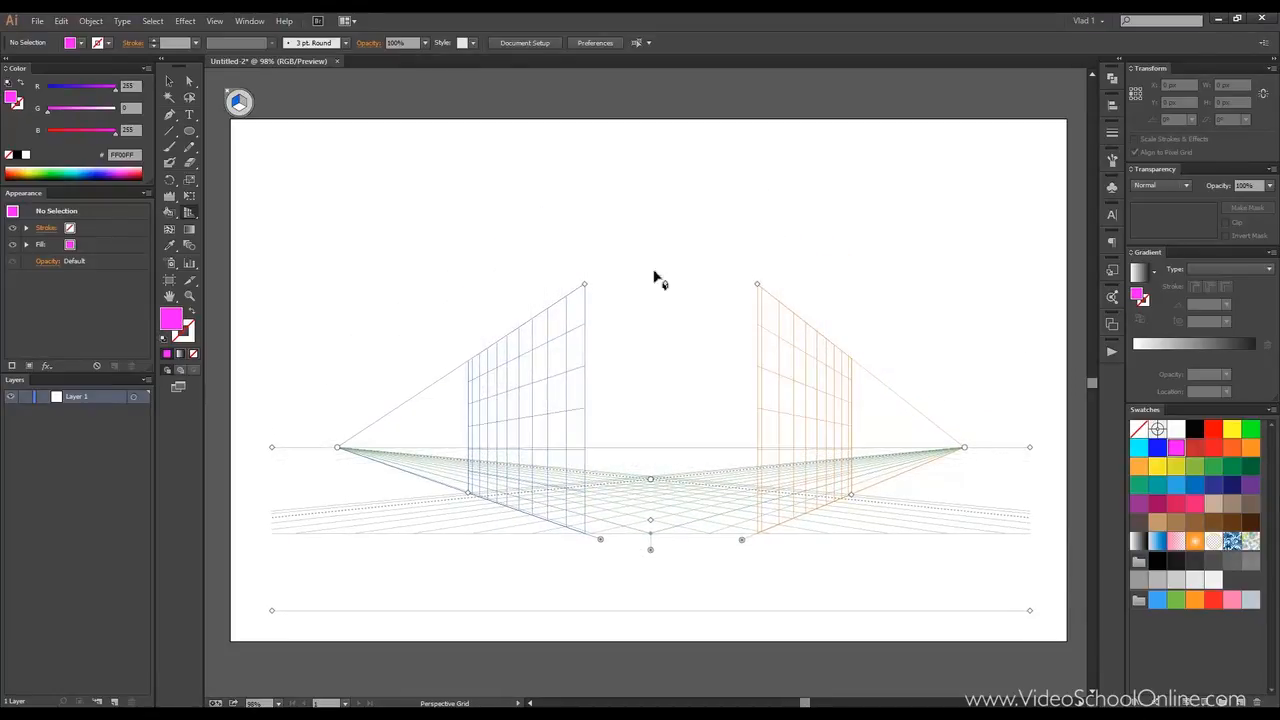
left_click_drag(584, 284, 584, 153)
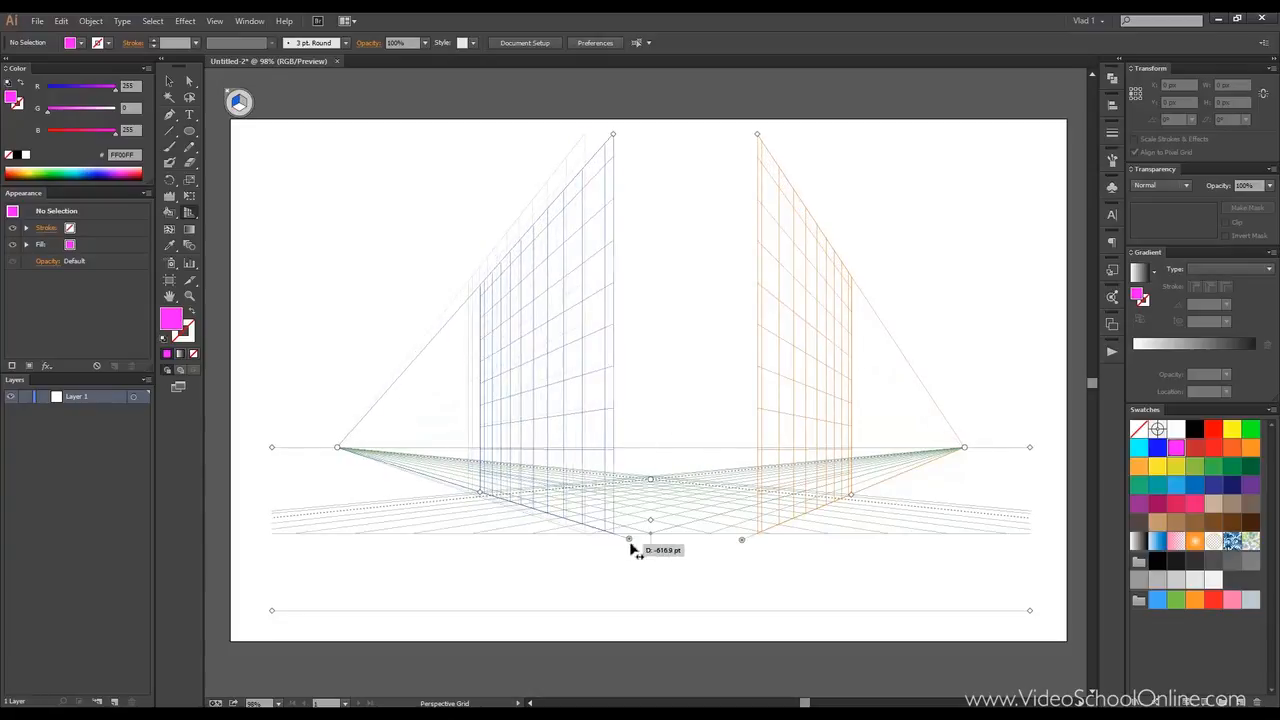
left_click_drag(628, 538, 667, 538)
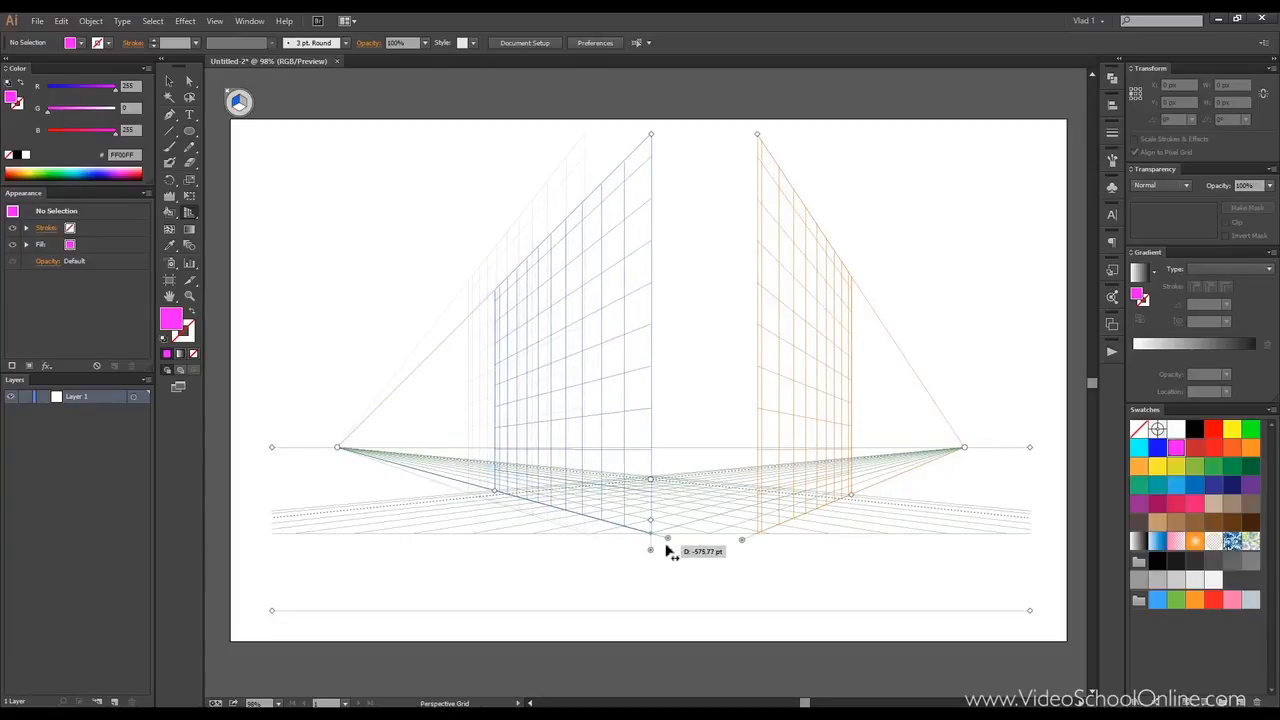
left_click_drag(667, 538, 641, 550)
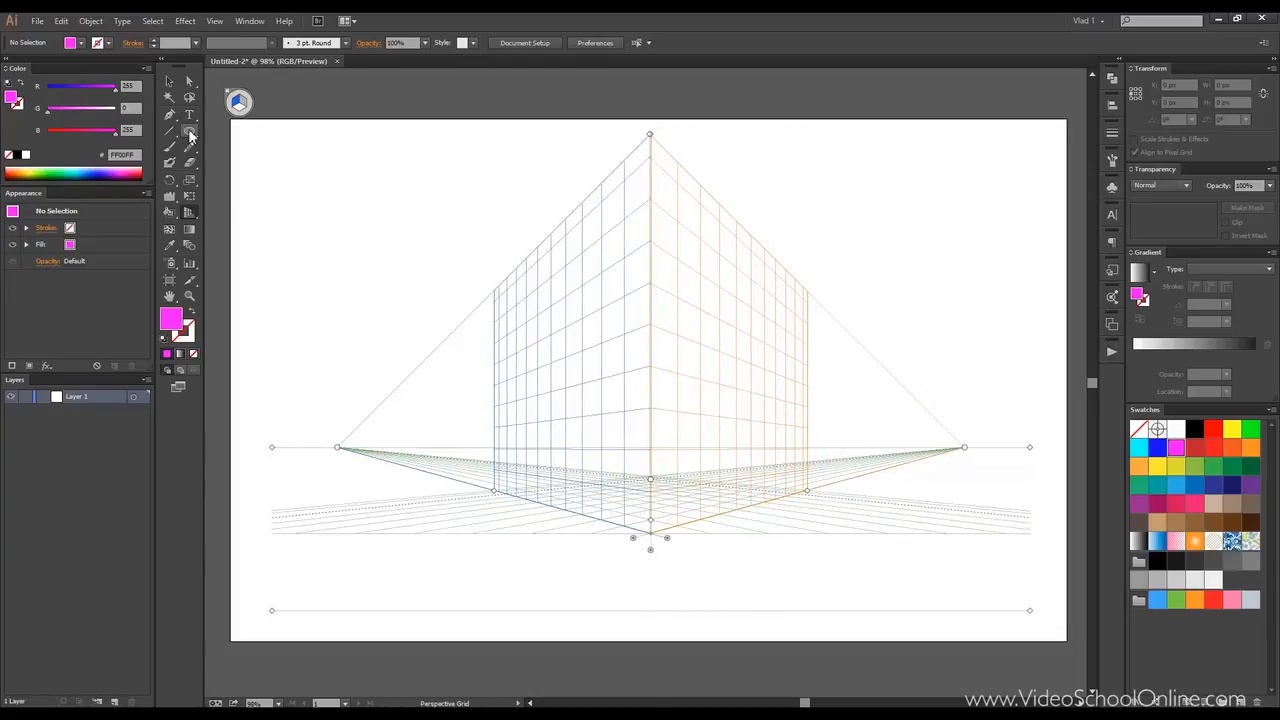
Draw a magenta rectangle on the left plane, then sketch ellipses toward the ground plane.
left_click(191, 131)
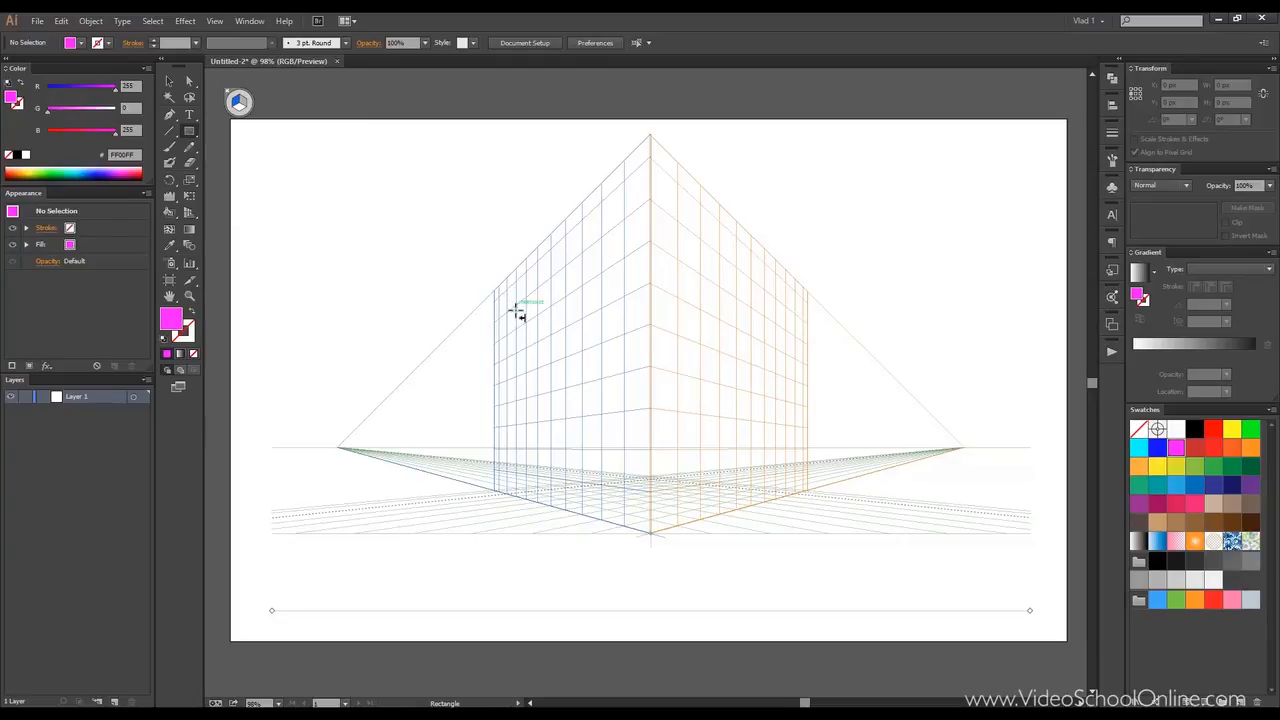
left_click_drag(490, 290, 620, 440)
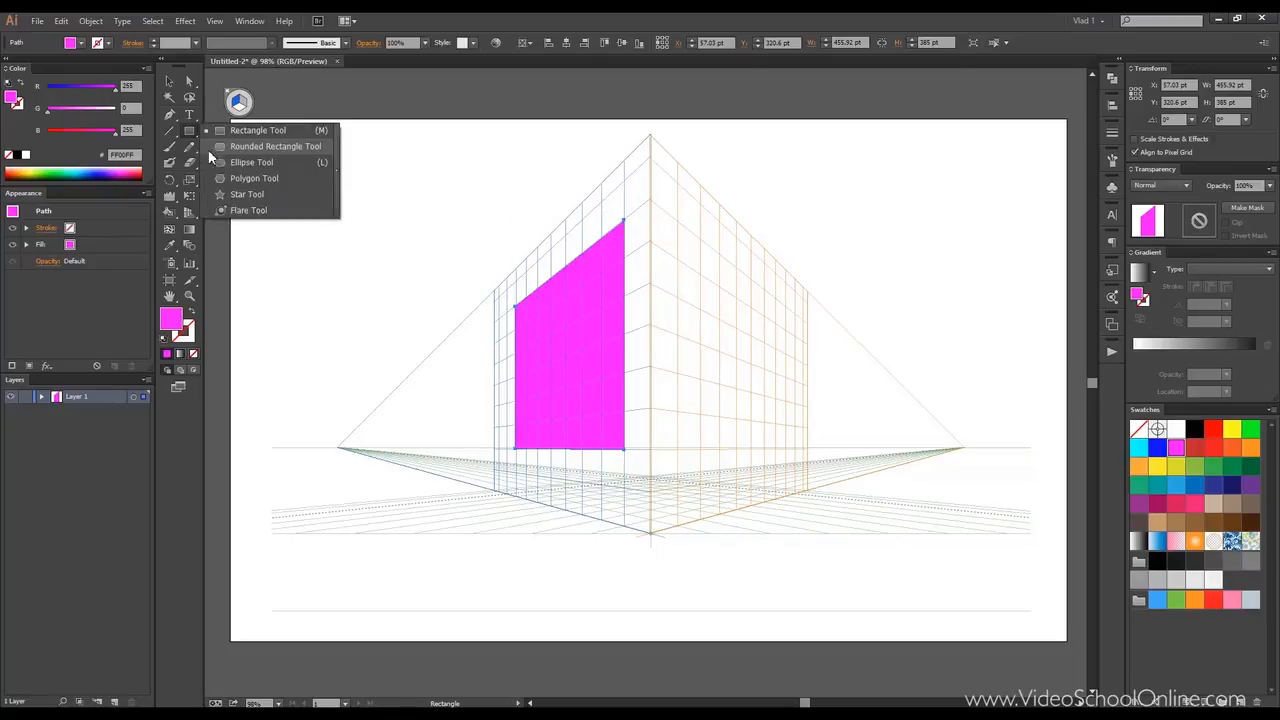
left_click(251, 162)
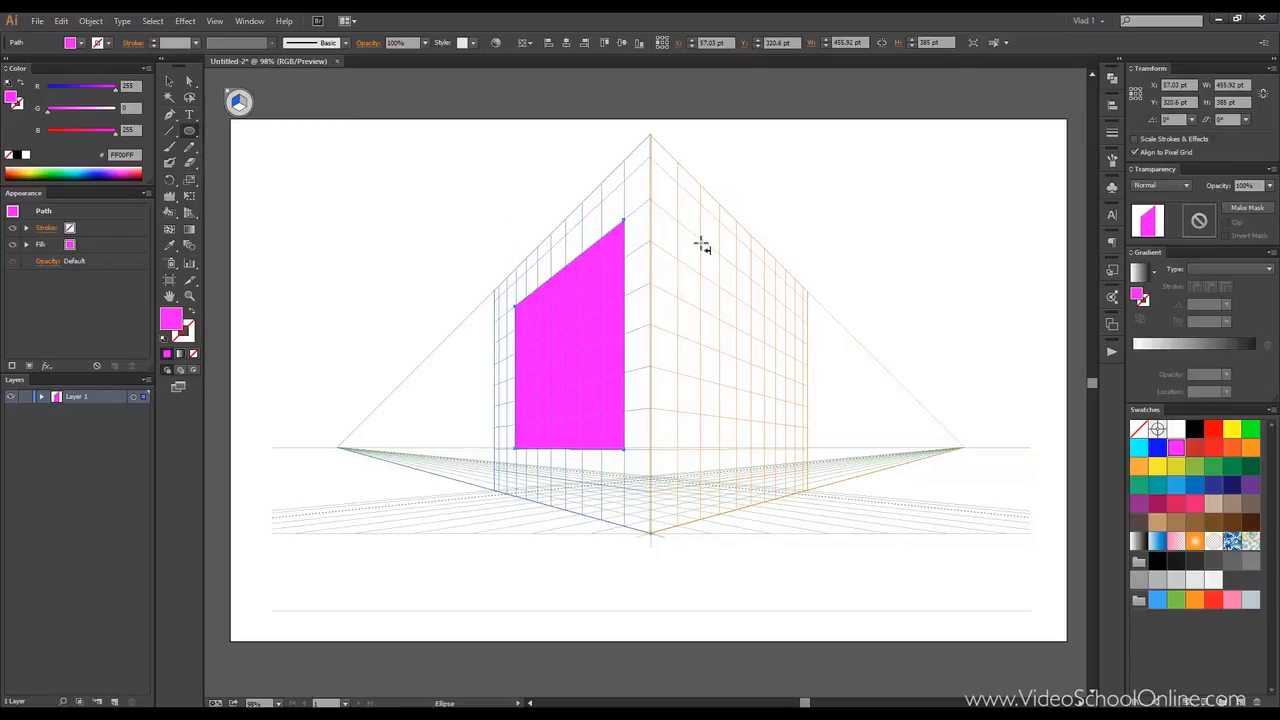
left_click_drag(700, 200, 785, 375)
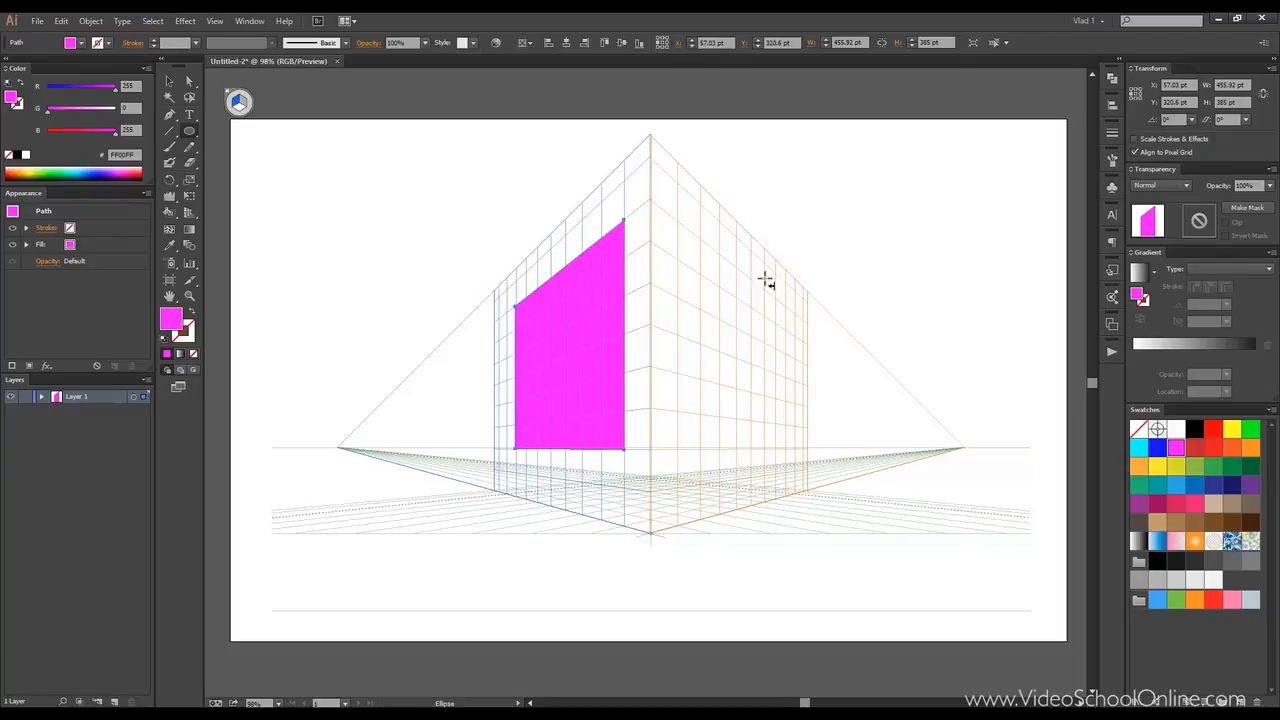
left_click_drag(650, 490, 700, 525)
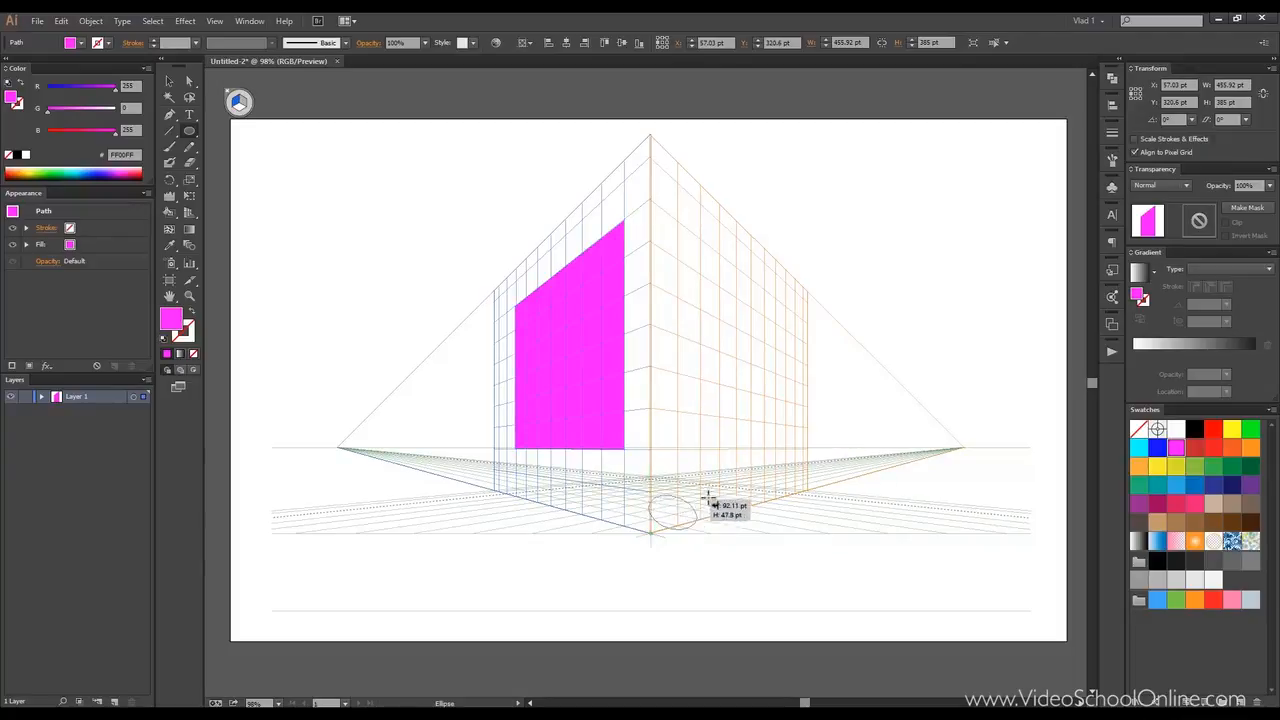
left_click_drag(650, 490, 715, 525)
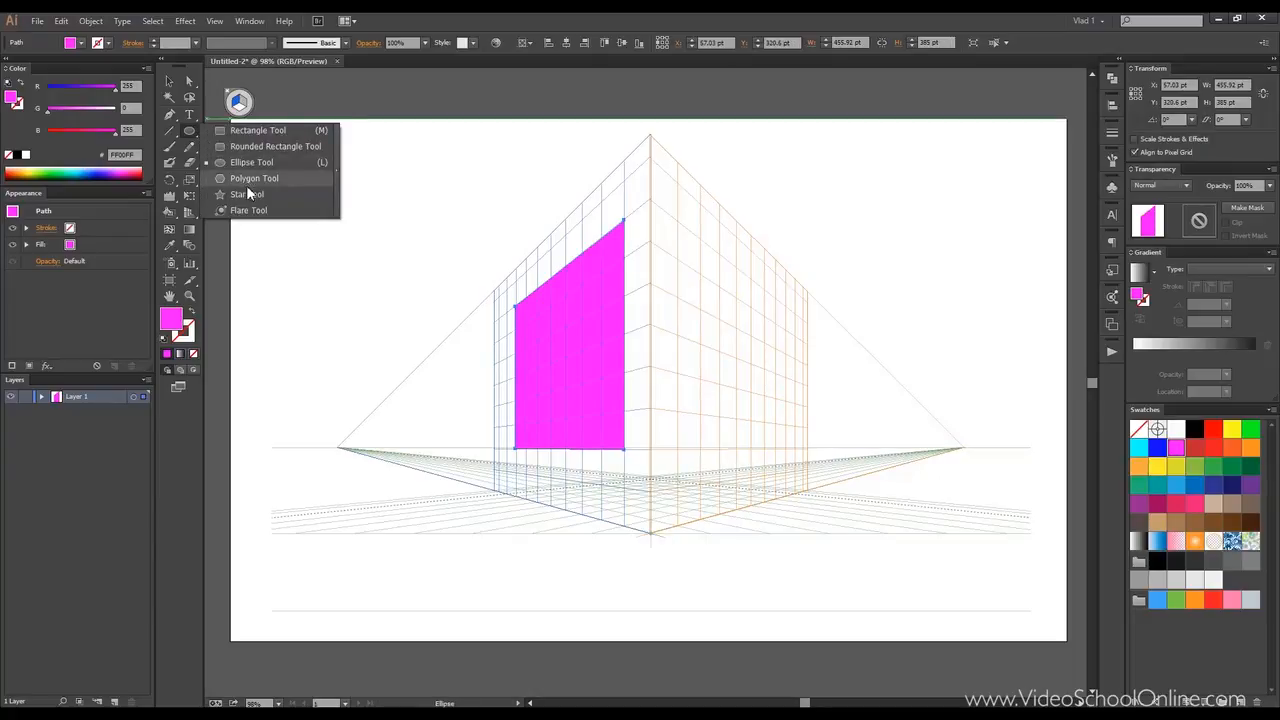
Deselect the rectangle and draw a magenta star on the right perspective plane.
left_click(238, 194)
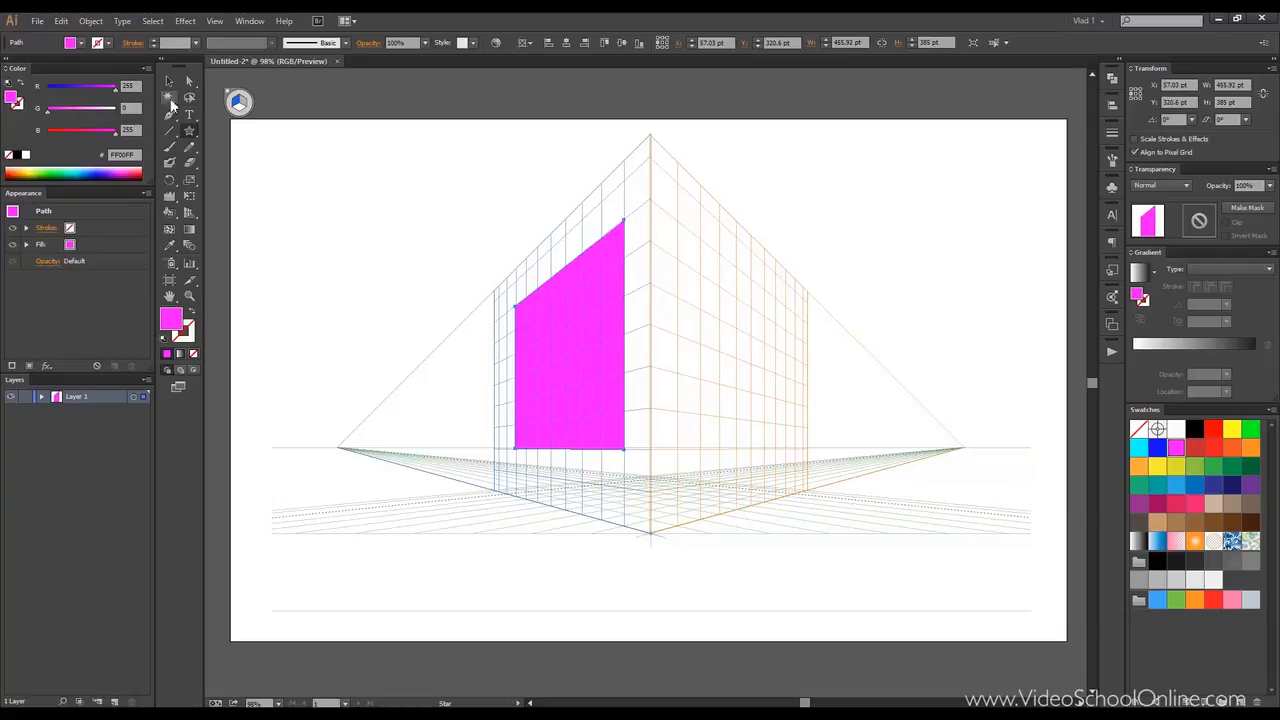
left_click(239, 103)
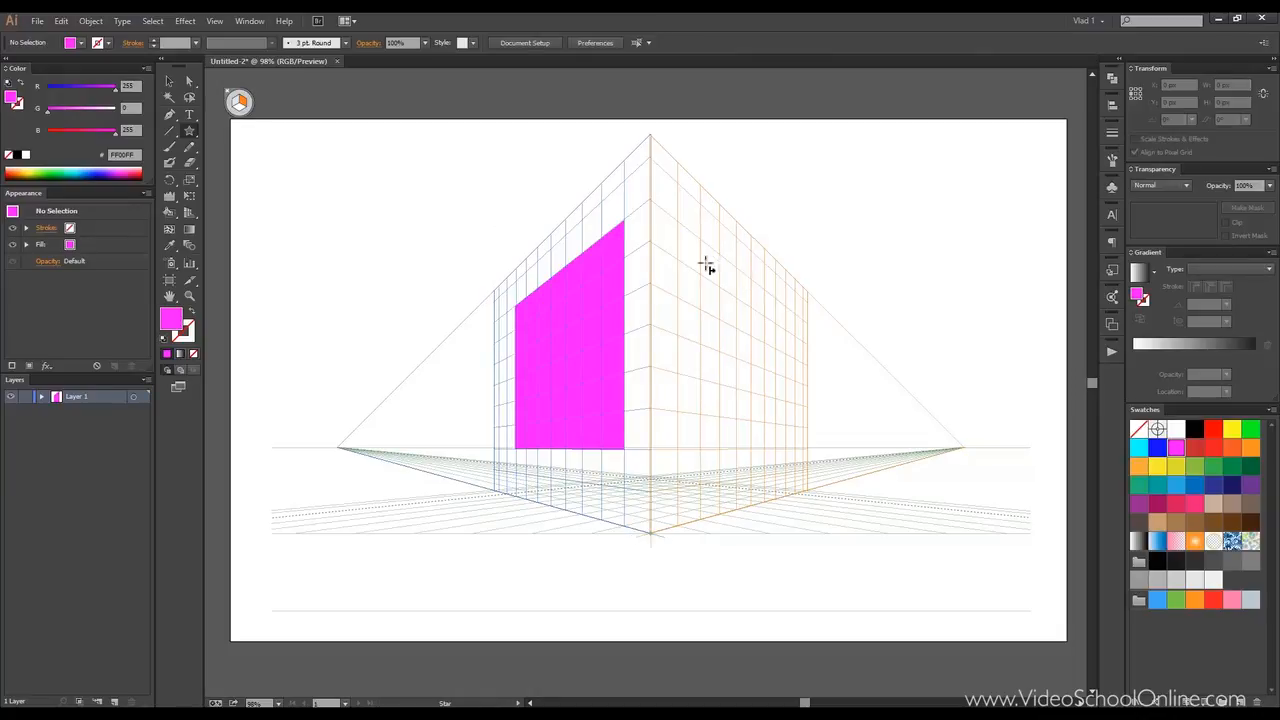
left_click_drag(700, 265, 735, 310)
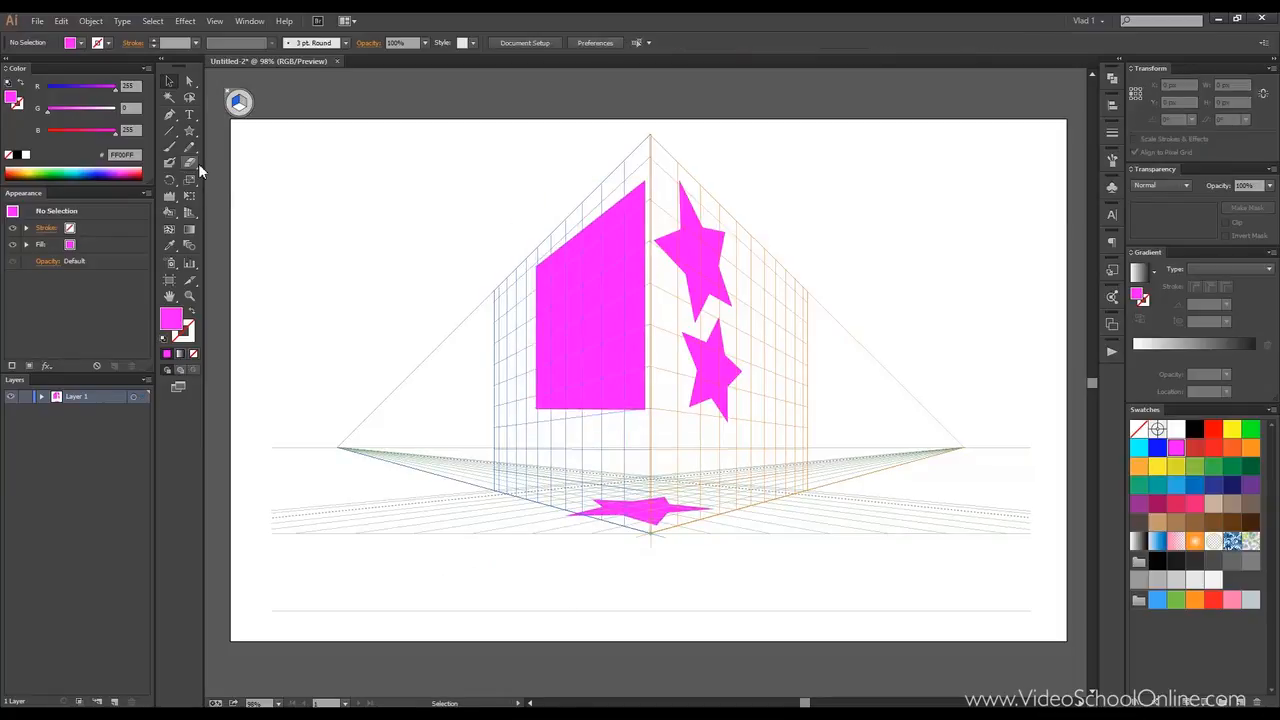
Slide the top star further along the right plane, then hide the perspective grid.
left_click(172, 211)
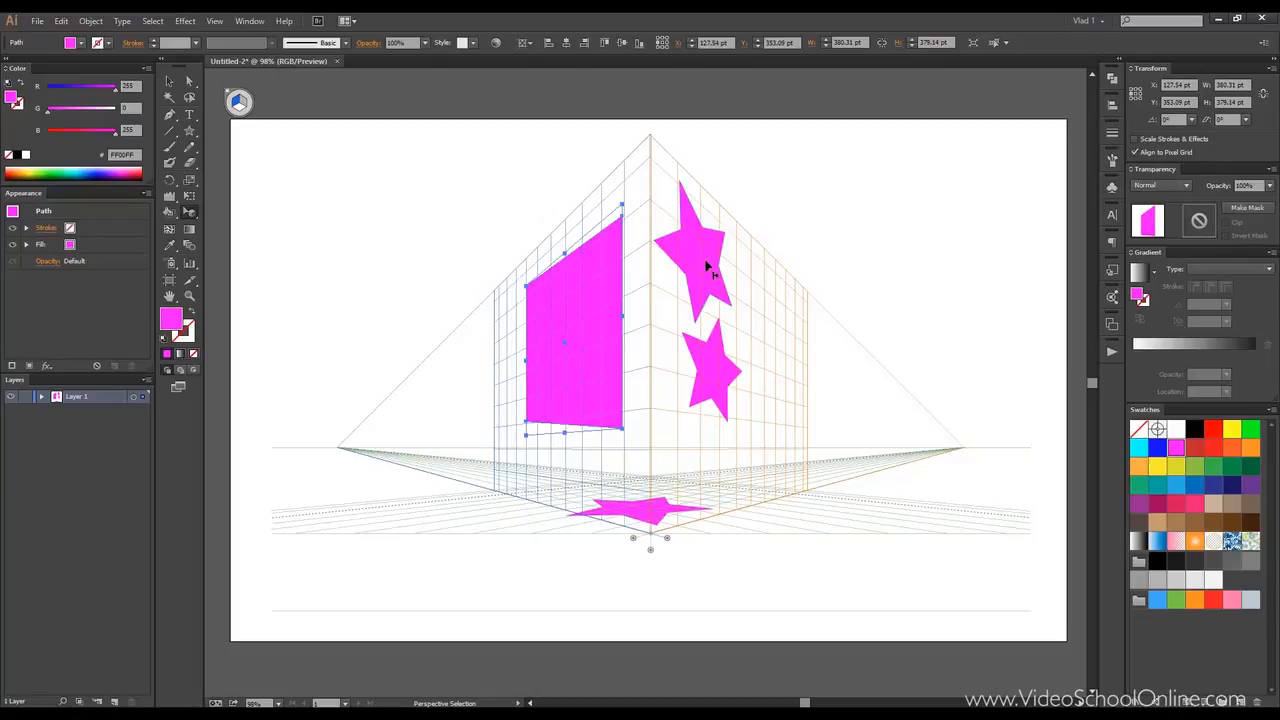
left_click_drag(700, 250, 795, 235)
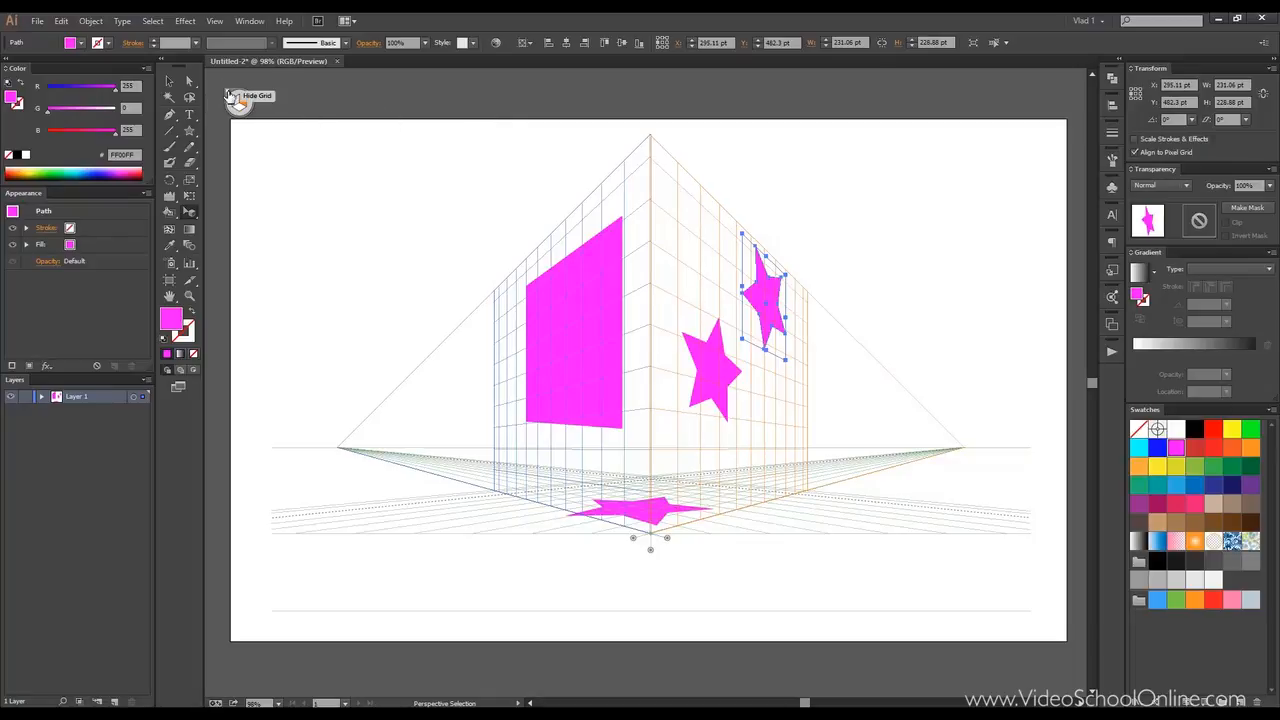
left_click(234, 96)
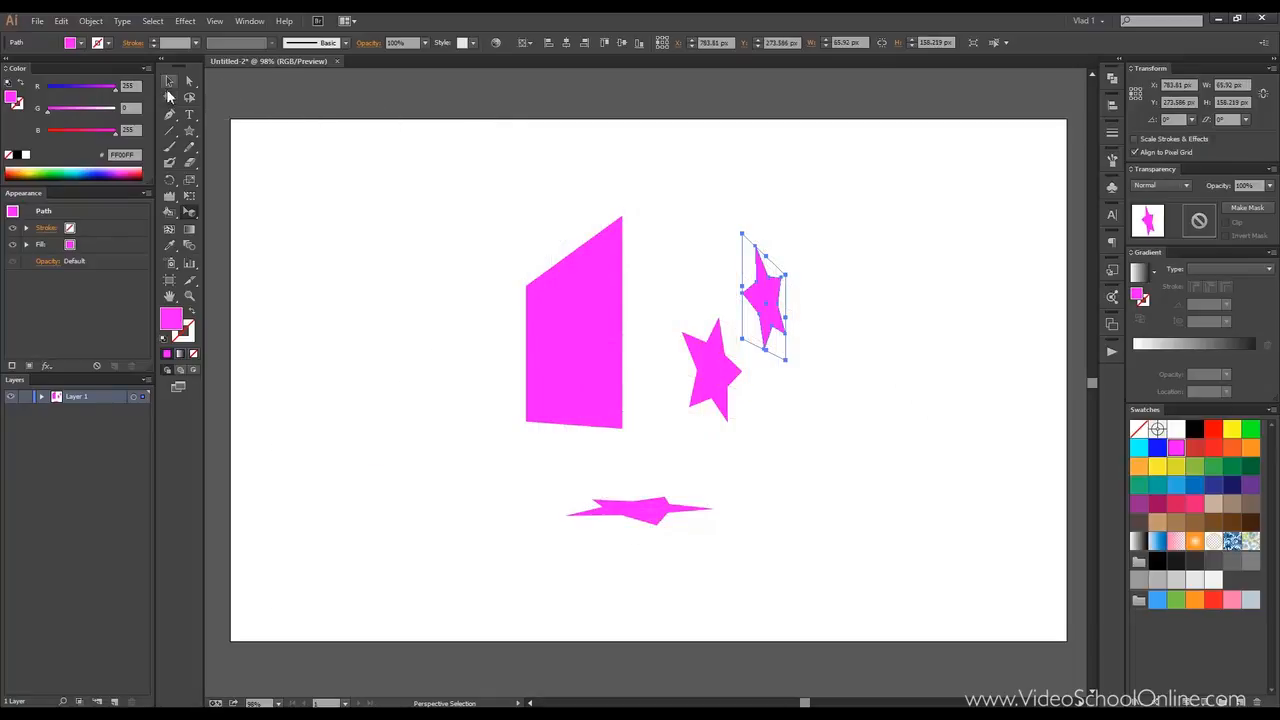